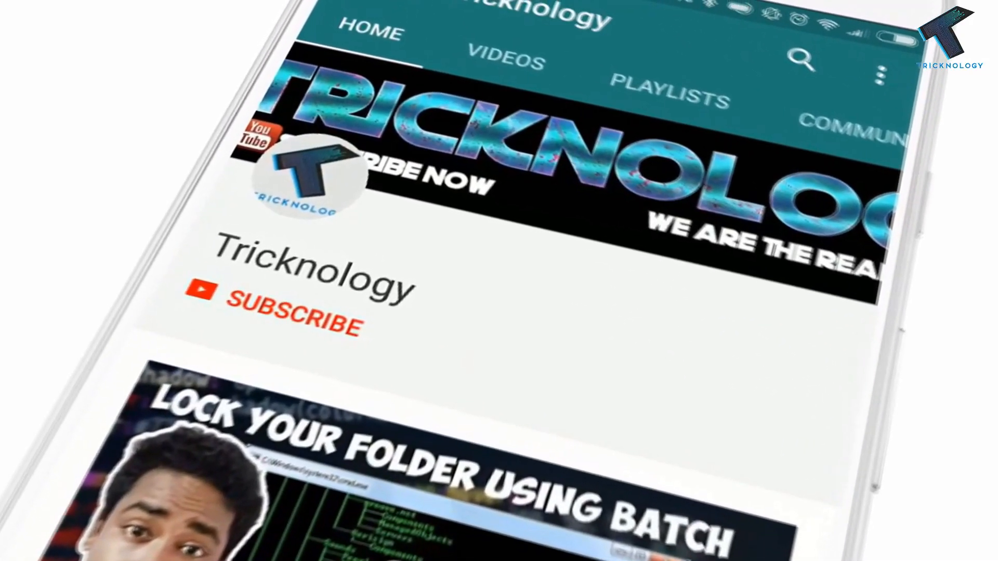
Launch aio-runtimes_v2.4.7.exe from E:\microsoft and confirm the UAC prompt with Yes.
{"action": "left_click", "coordinate": [290, 315]}
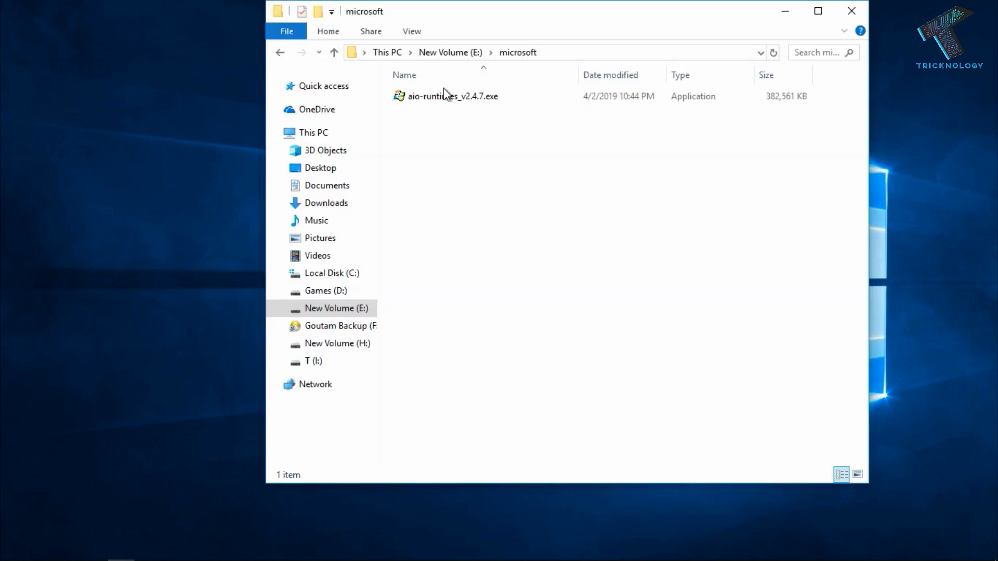
{"action": "mouse_move", "coordinate": [379, 115]}
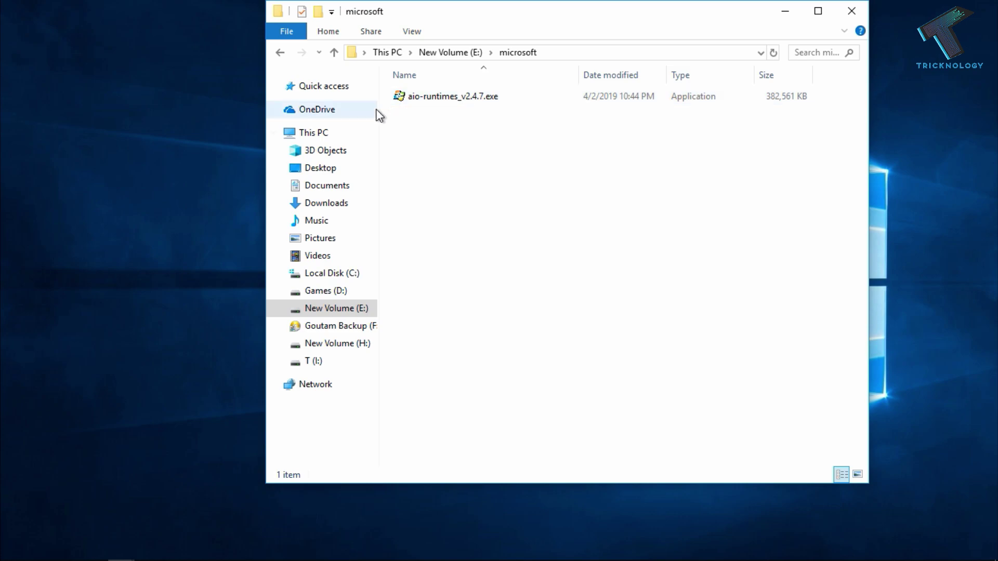
{"action": "mouse_move", "coordinate": [460, 132]}
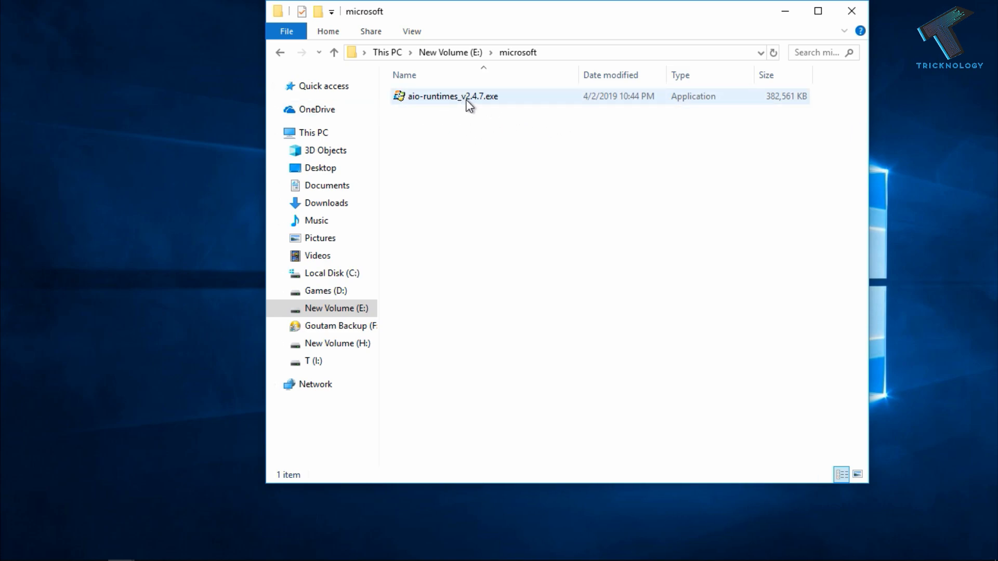
{"action": "double_click", "coordinate": [452, 95]}
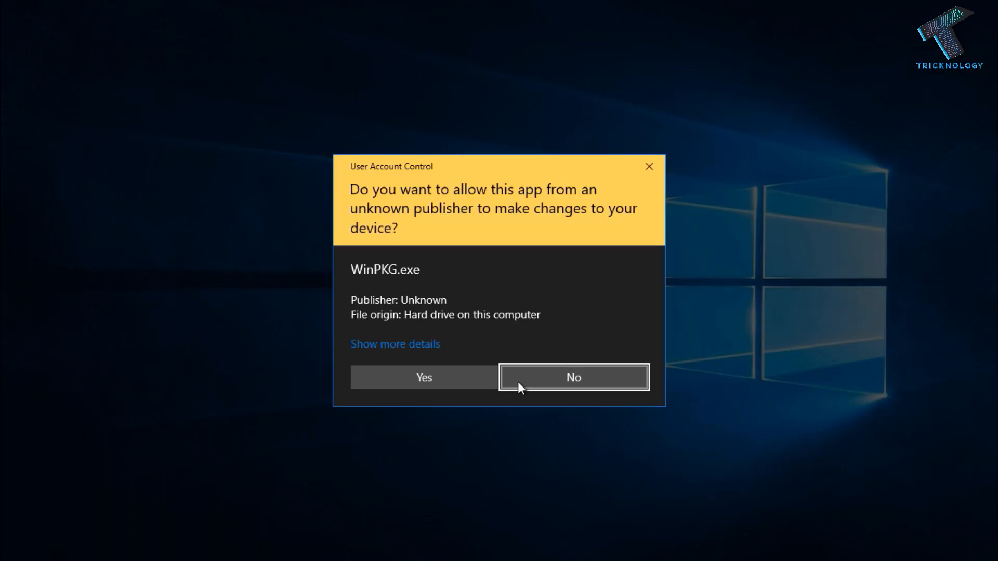
{"action": "left_click", "coordinate": [423, 376]}
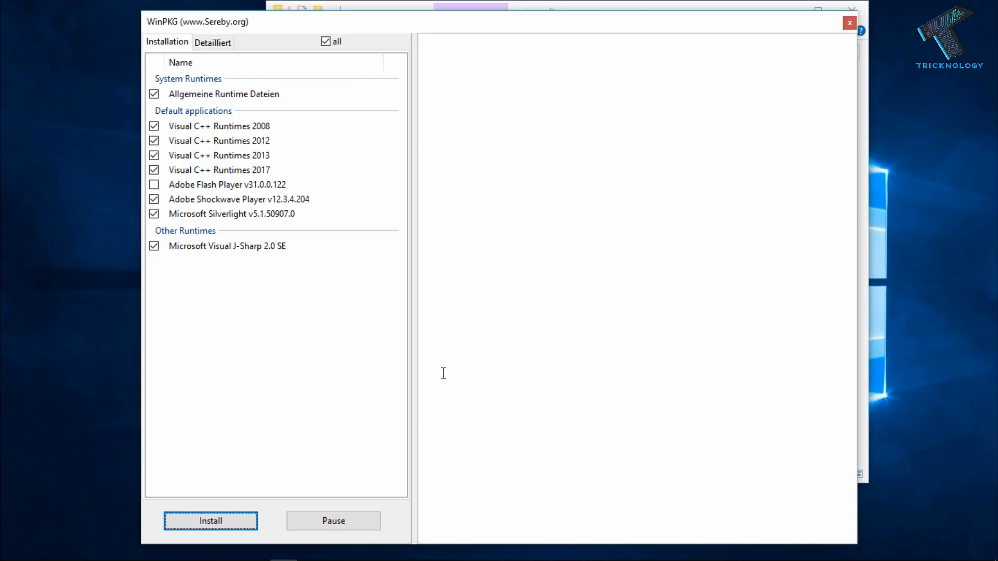
Uncheck Adobe Shockwave Player and Microsoft Silverlight, keeping Flash Player unchecked.
{"action": "left_click", "coordinate": [210, 521]}
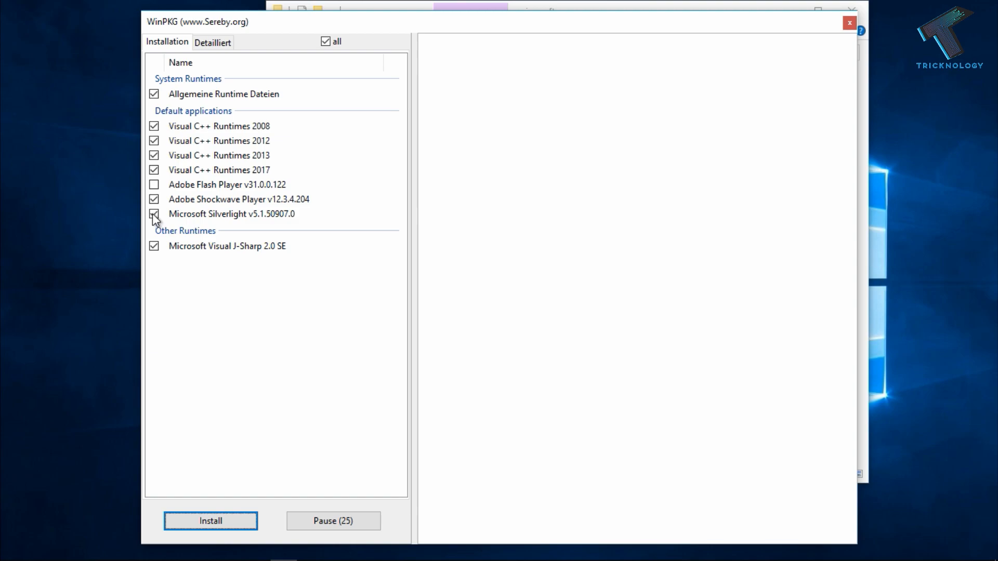
{"action": "left_click", "coordinate": [154, 213]}
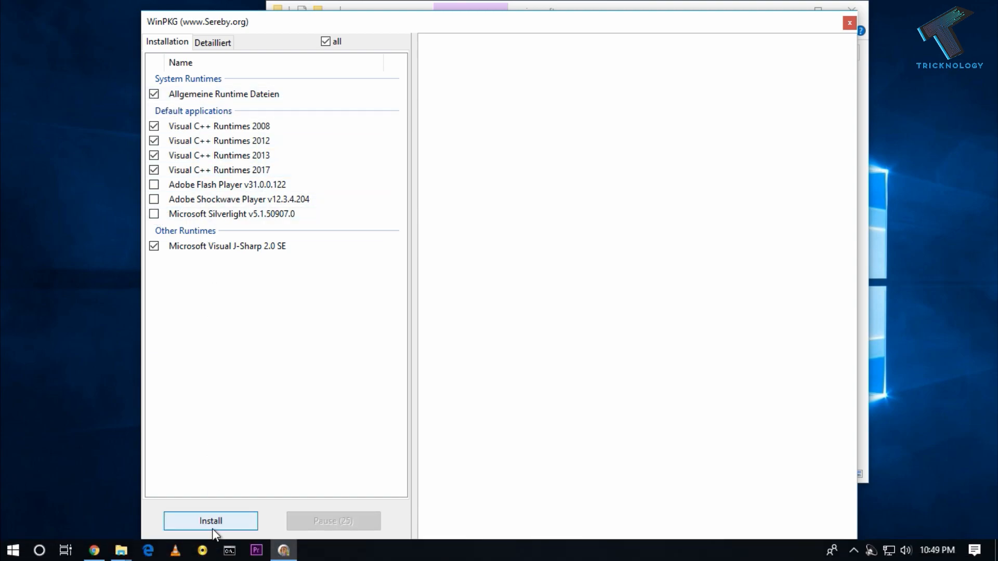
Start the install so cmd begins by removing the old Visual C++ 2008 runtime via MsiExec.
{"action": "left_click", "coordinate": [210, 520]}
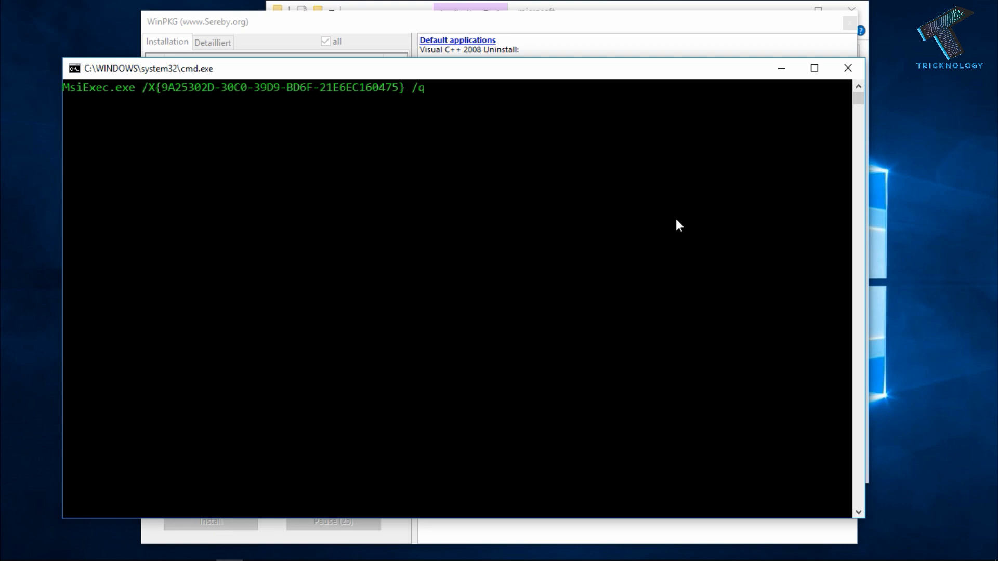
{"action": "mouse_move", "coordinate": [339, 224]}
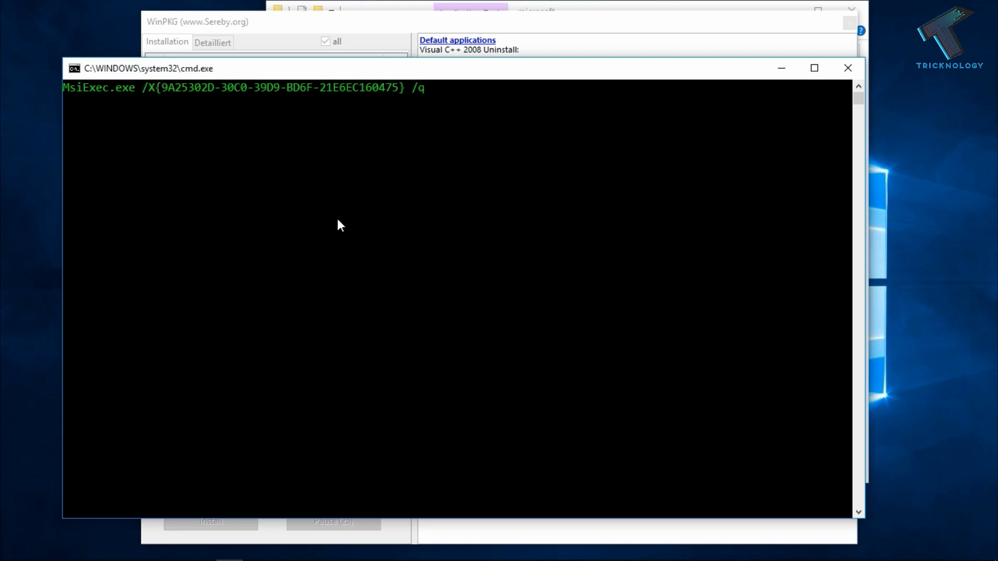
{"action": "mouse_move", "coordinate": [341, 338]}
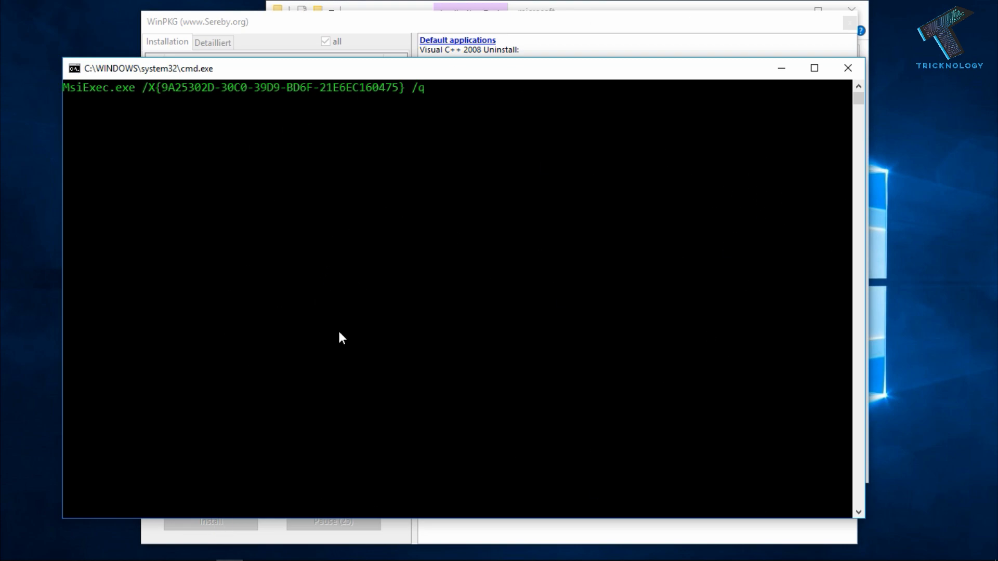